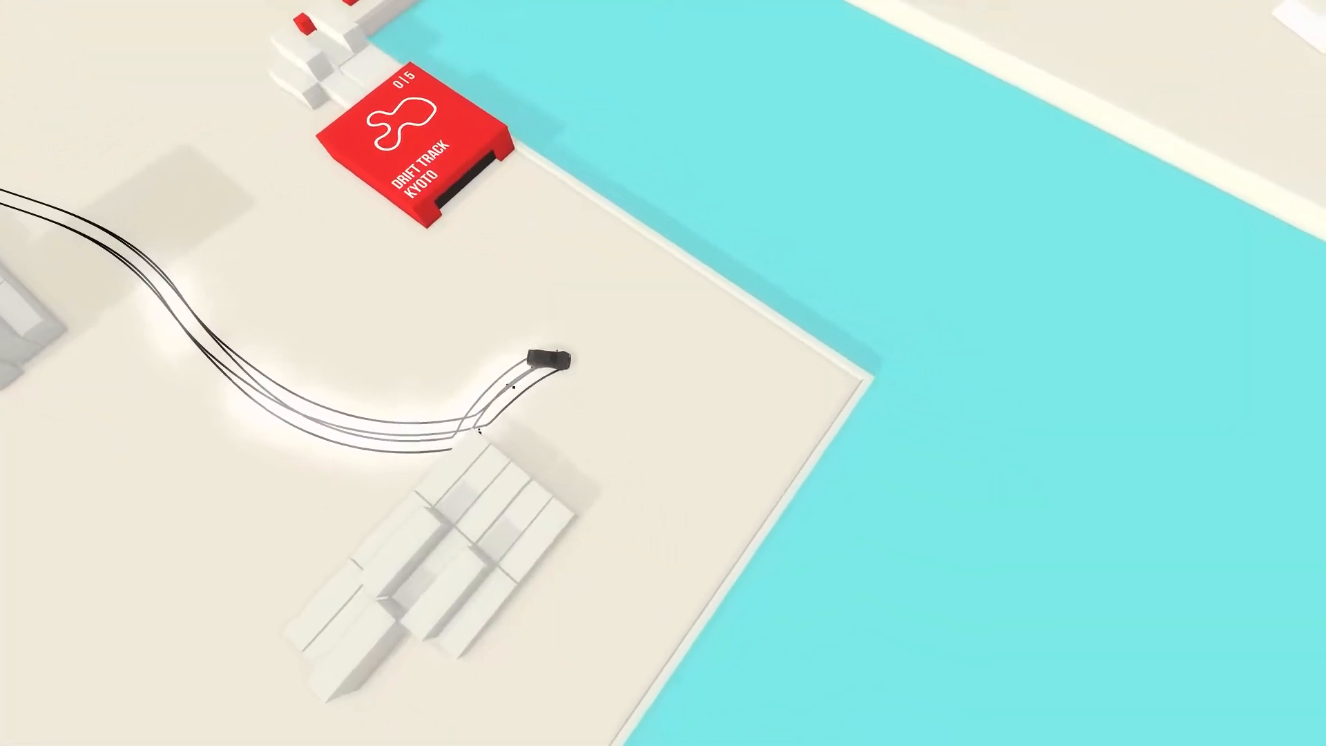
Drive into the red Drift Track Kyoto entrance so its challenge card appears.
left_click(412, 143)
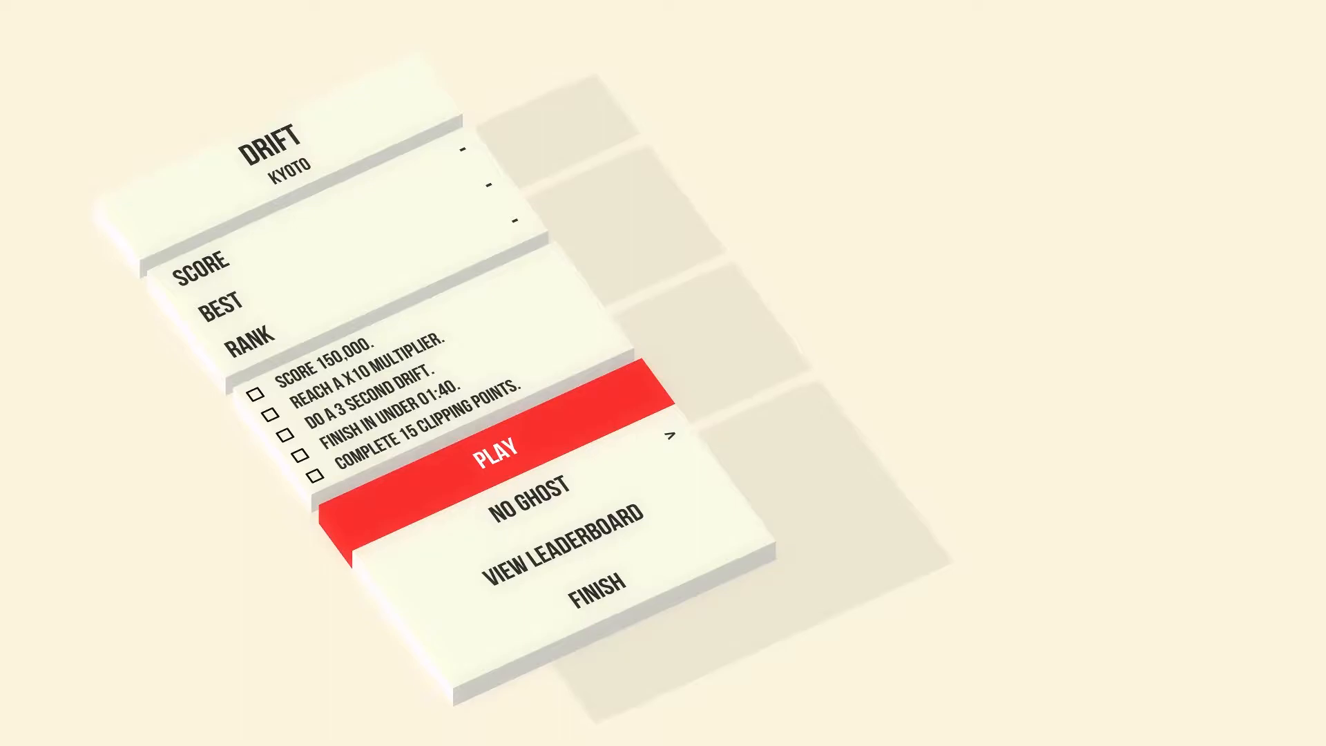
Start the first Drift Kyoto run from its challenge card via Play.
left_click(497, 446)
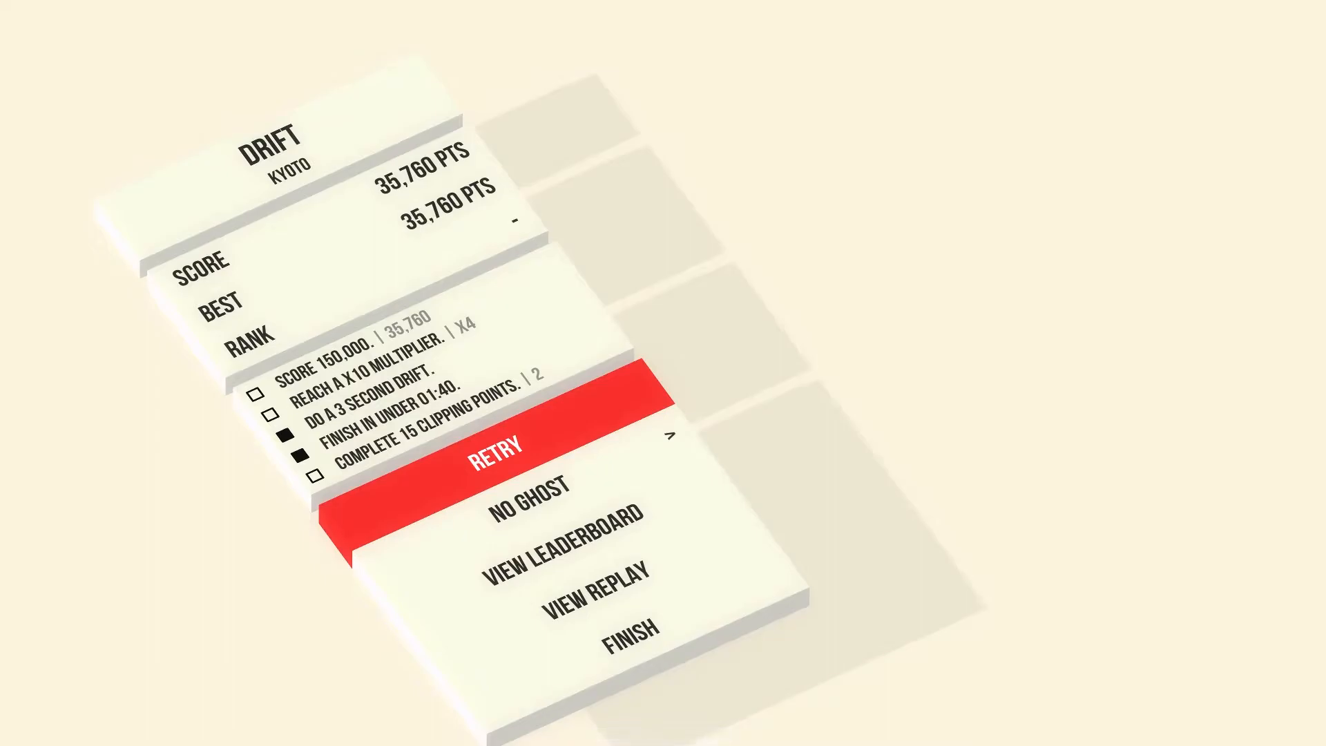
Reach the Driftkhana Nagano event card listing its five unmet goals.
left_click(494, 444)
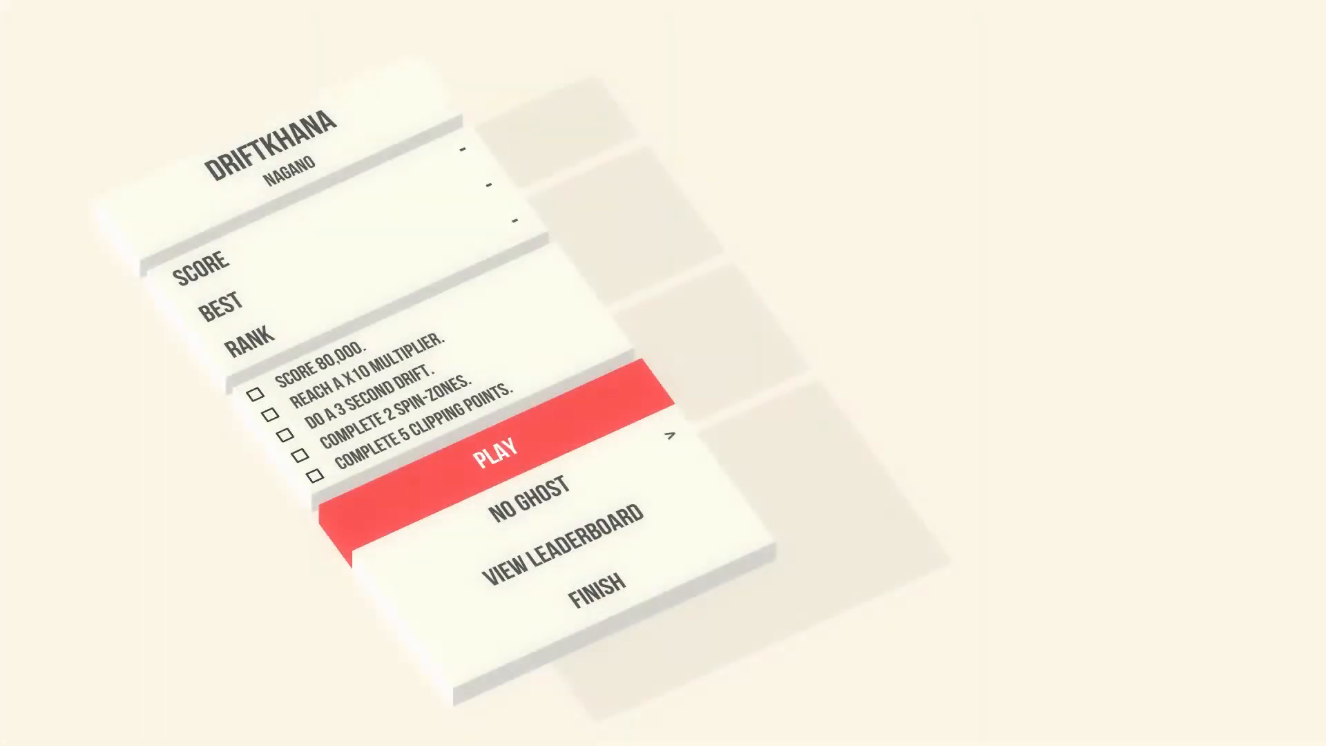
Start the Driftkhana Nagano run that finishes at 258,850 pts.
left_click(498, 446)
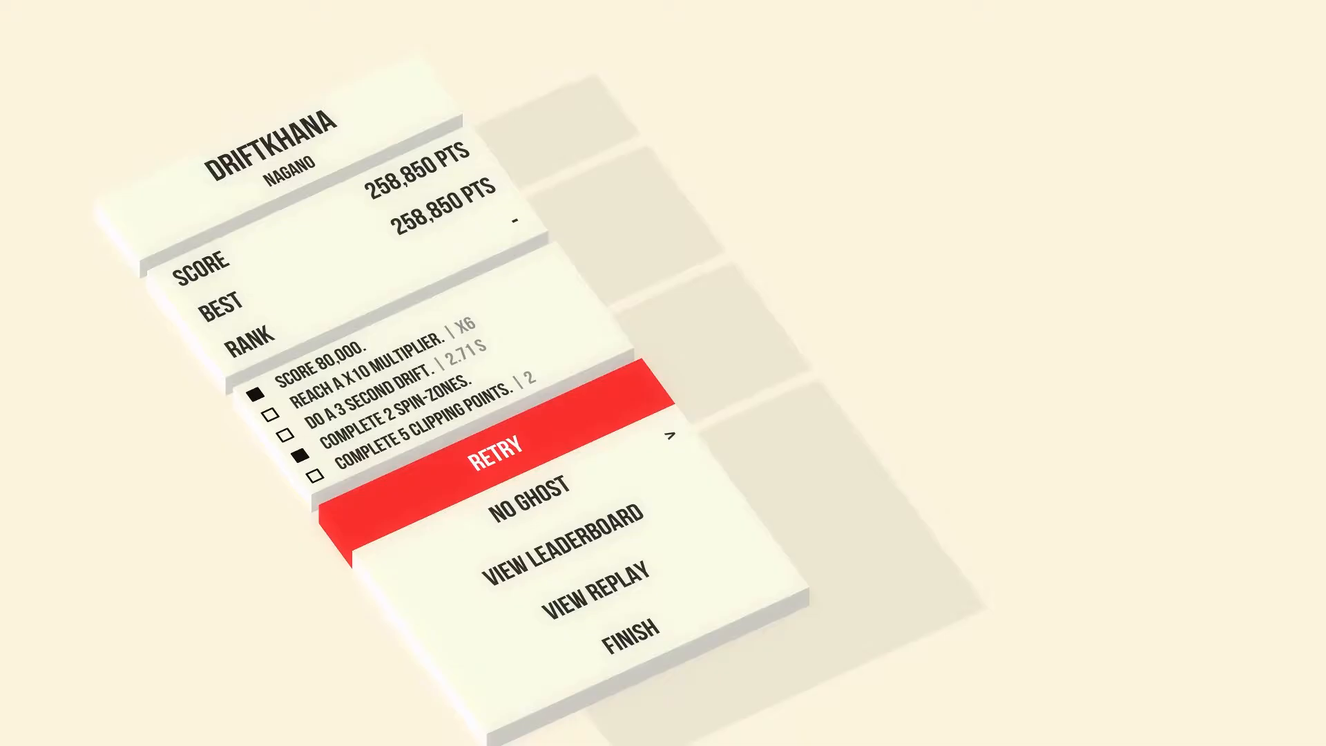
Bring up the Drift Yokohama event card and start its run via Play.
left_click(497, 444)
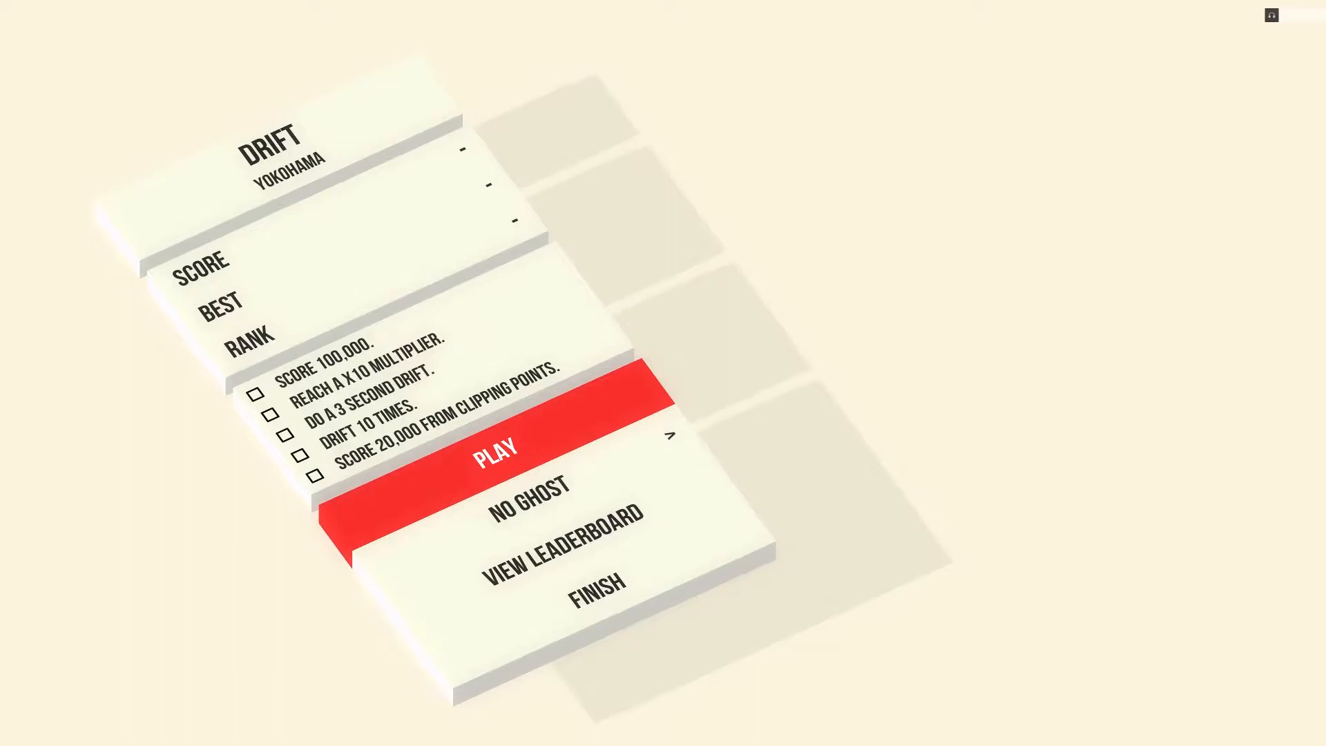
left_click(494, 446)
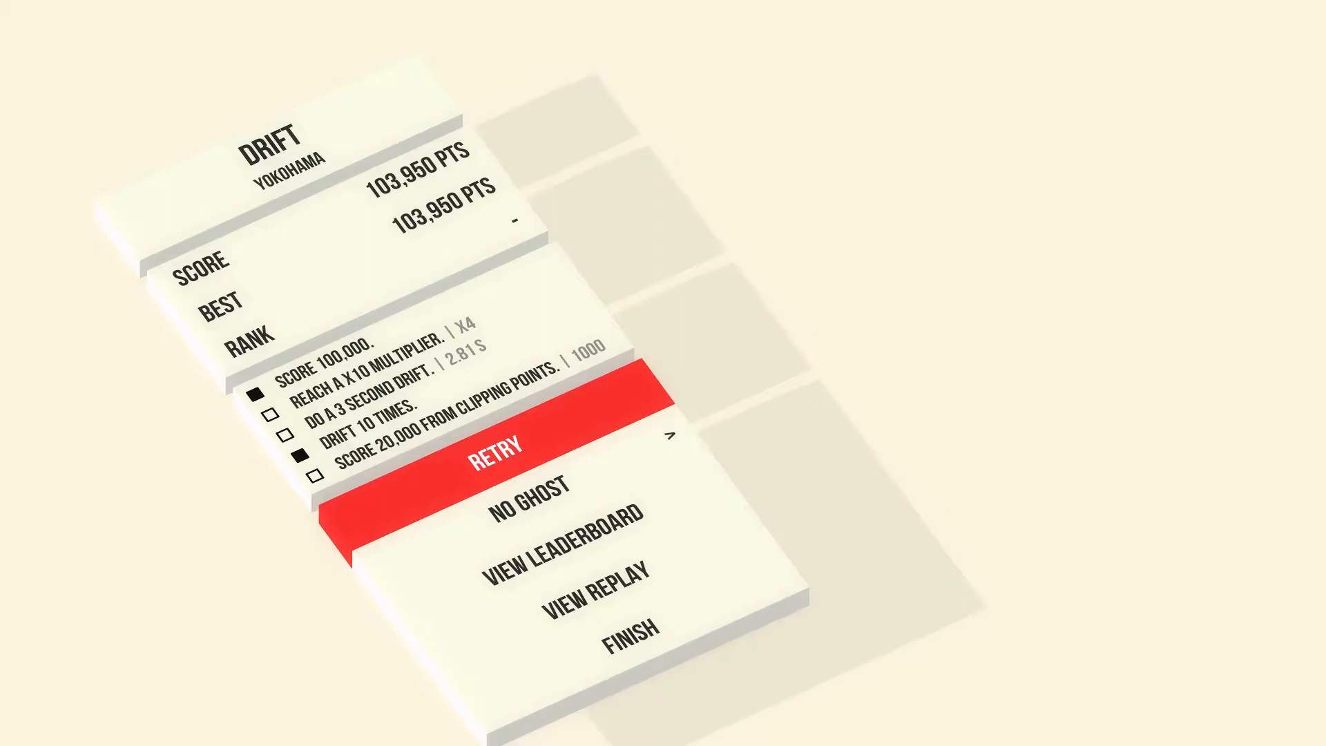
Leave the Yokohama 103,950 pts results card after the run.
left_click(499, 443)
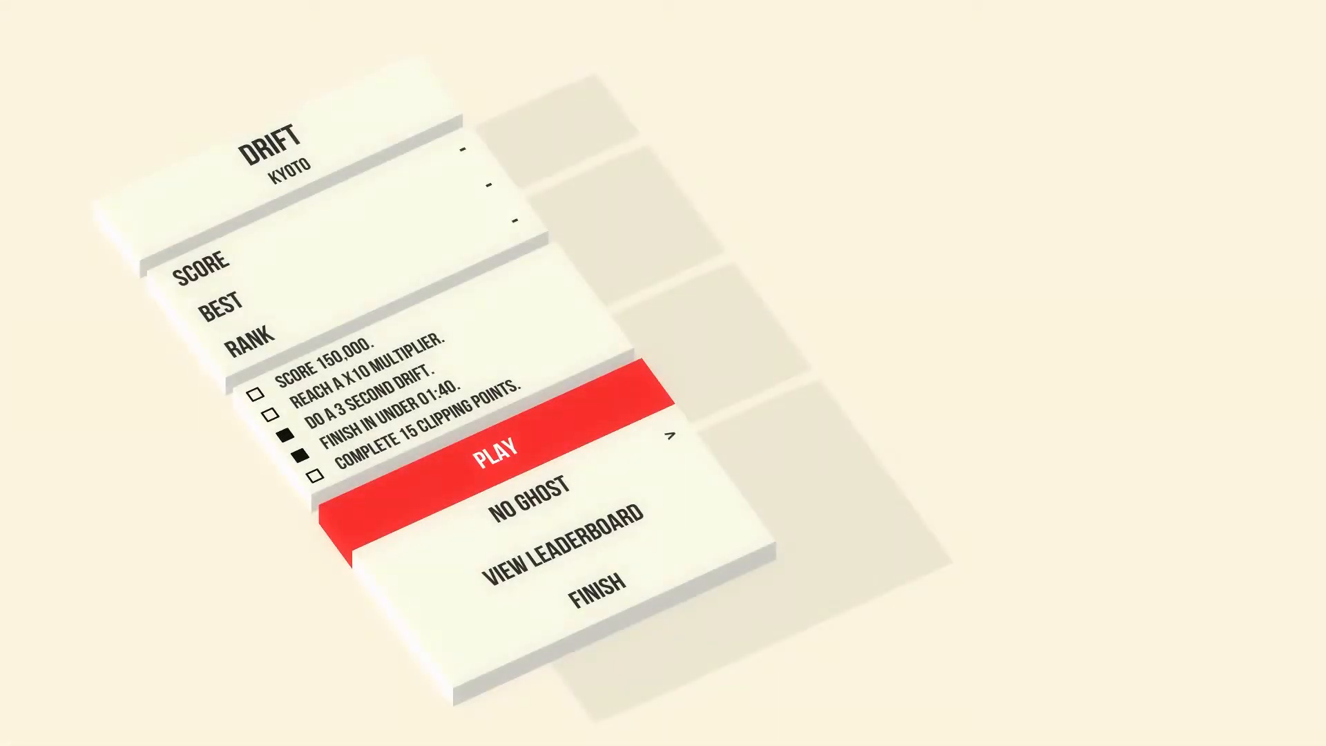
Start a second Drift Kyoto run from its reopened event card.
left_click(494, 446)
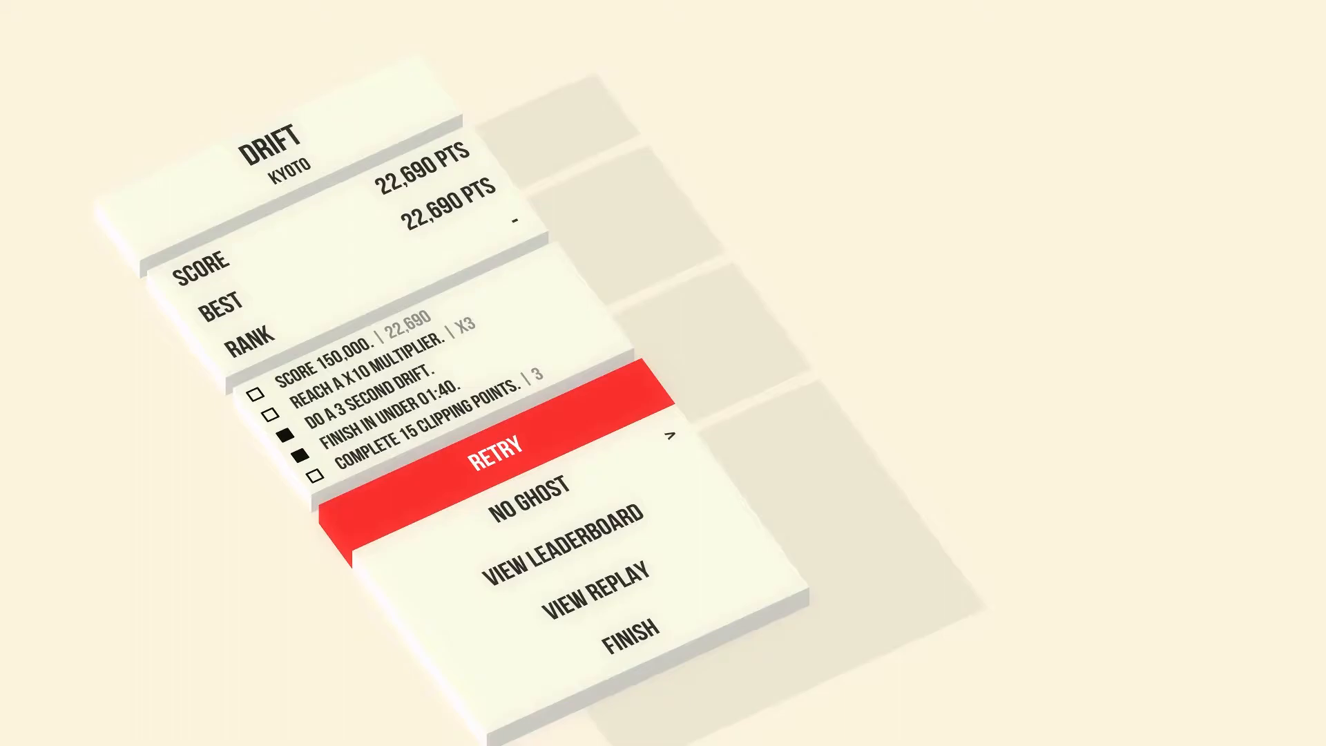
Retry the Kyoto drift event after the 22,690 pts result.
left_click(495, 443)
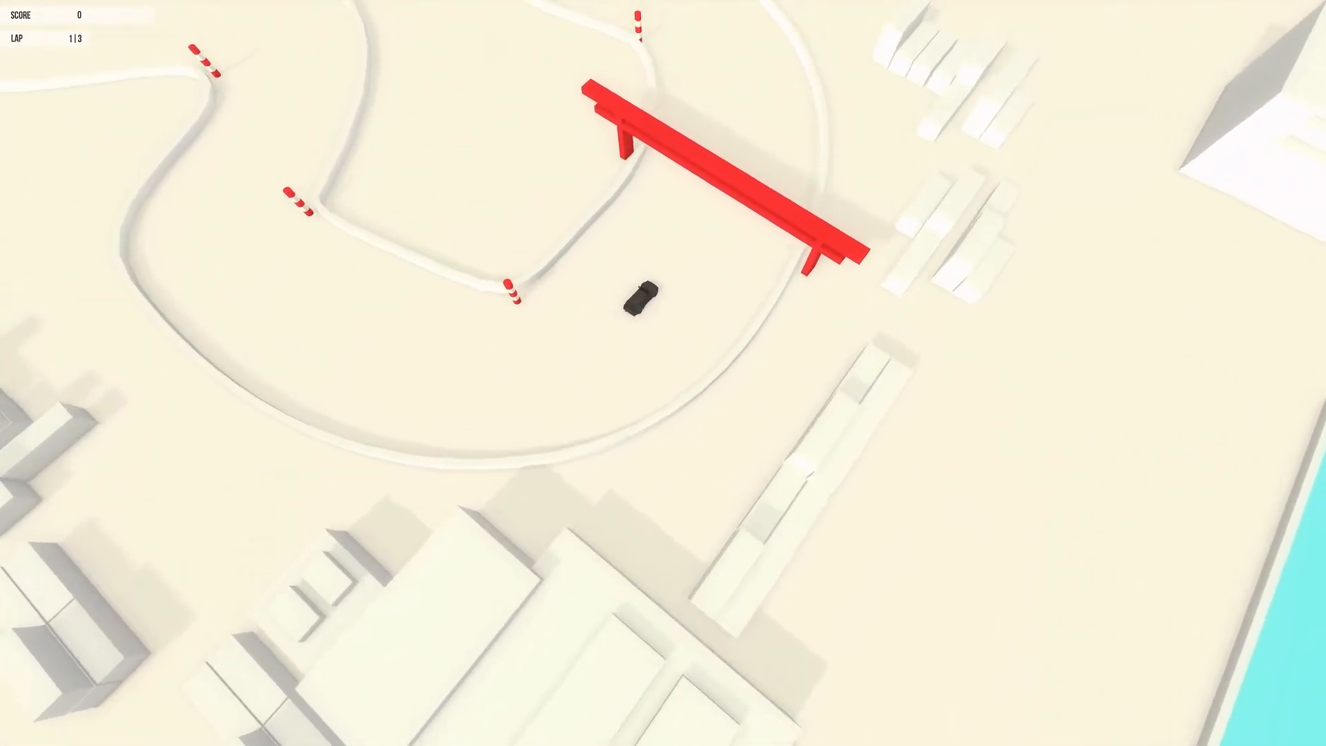
Drive the Kyoto laps to a 303,390 pts result and continue past it.
key("Up")
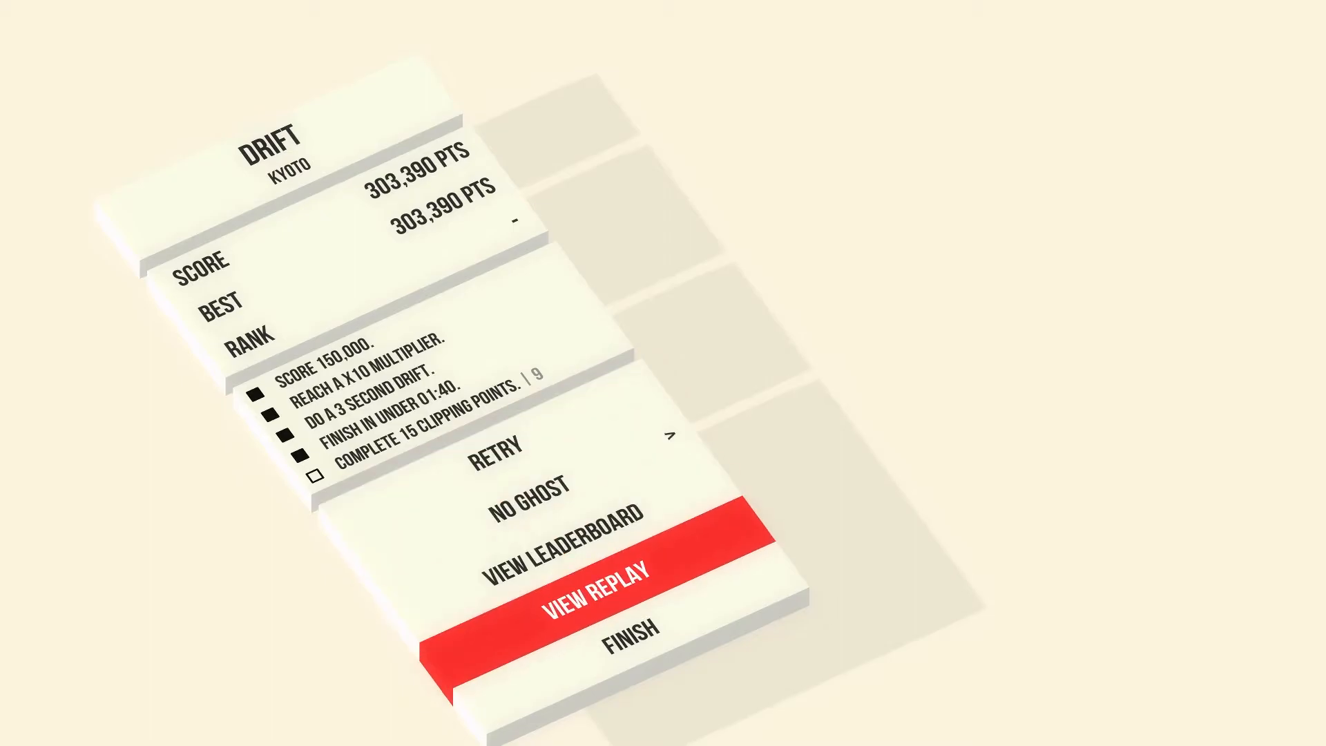
left_click(641, 632)
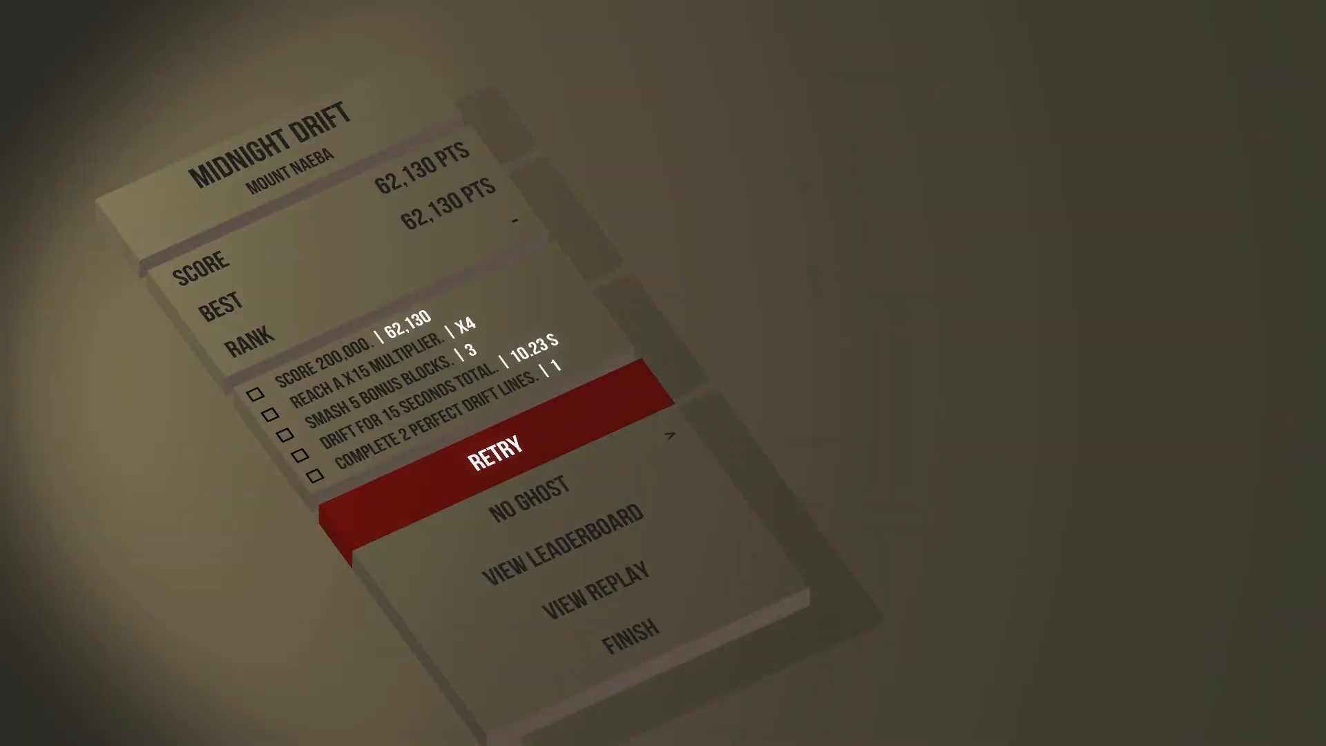
Retry Mount Naeba twice (344,070 then 220,490 pts) and finish back to free roam.
left_click(497, 445)
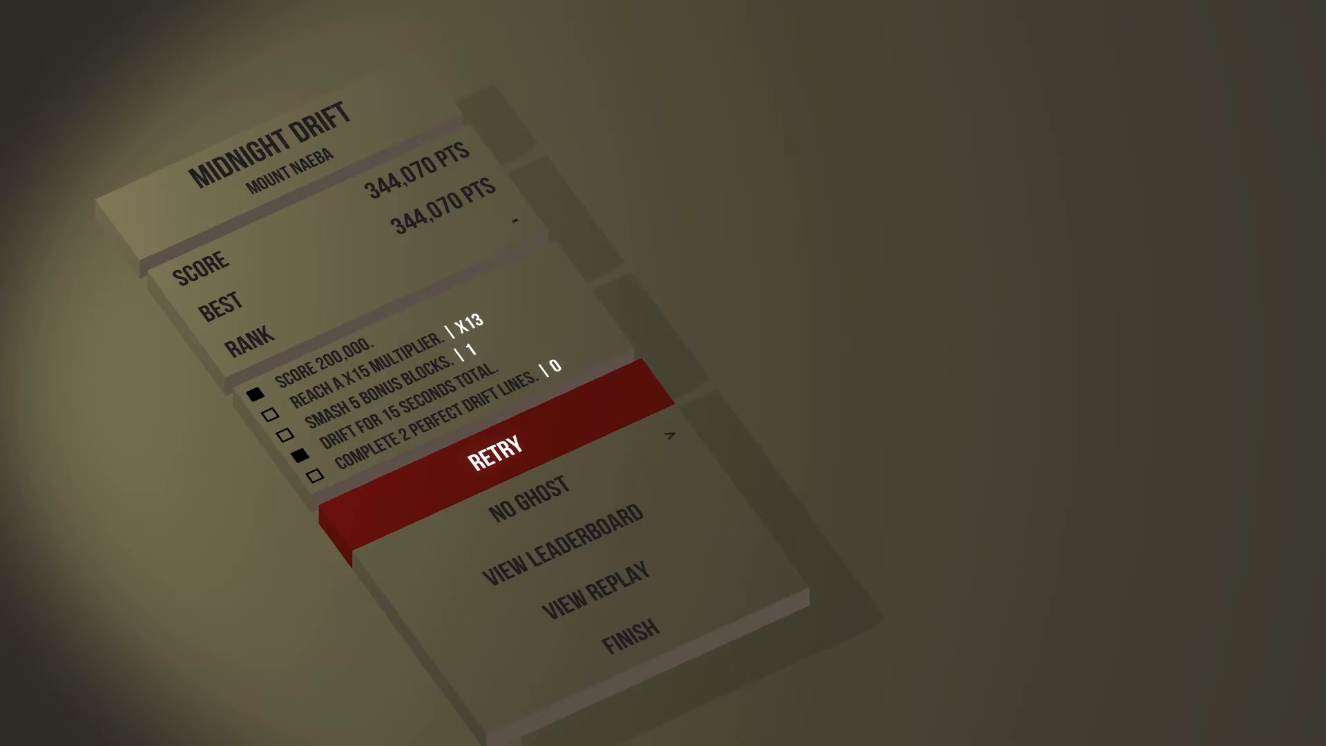
left_click(498, 444)
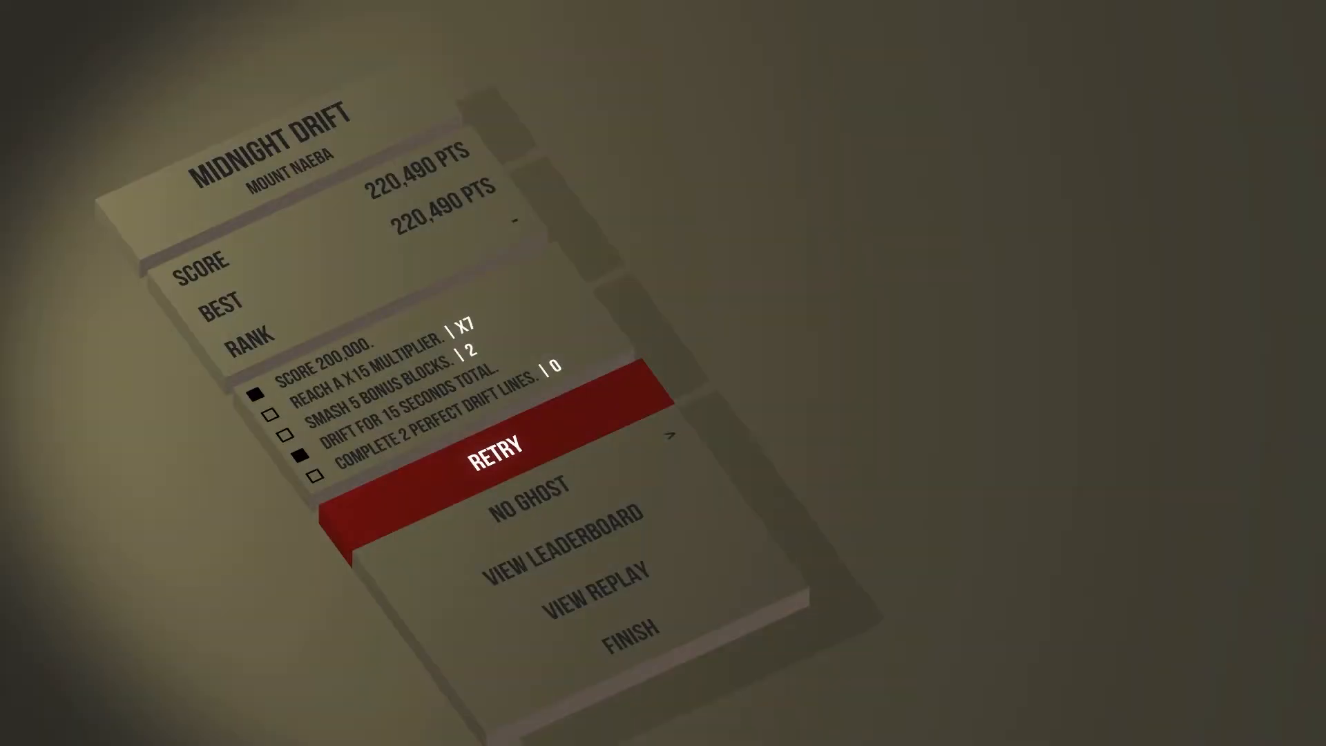
left_click(498, 445)
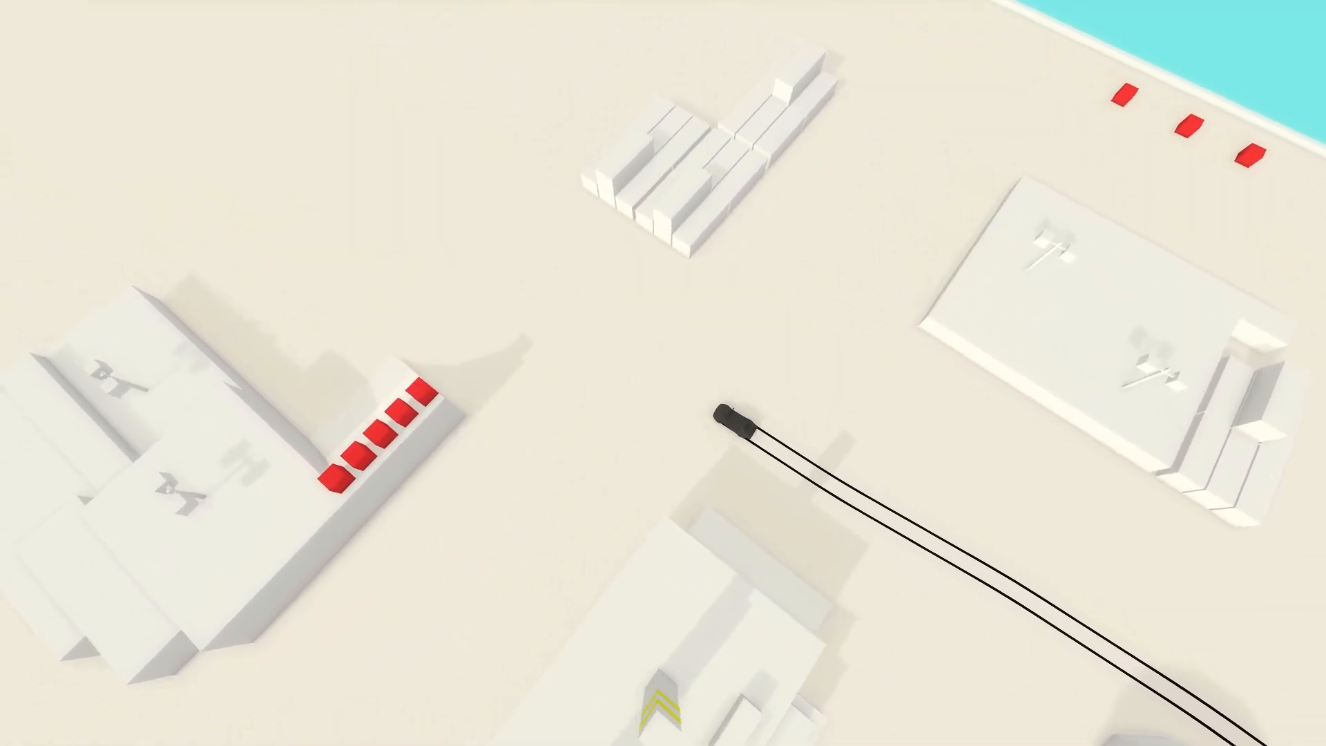